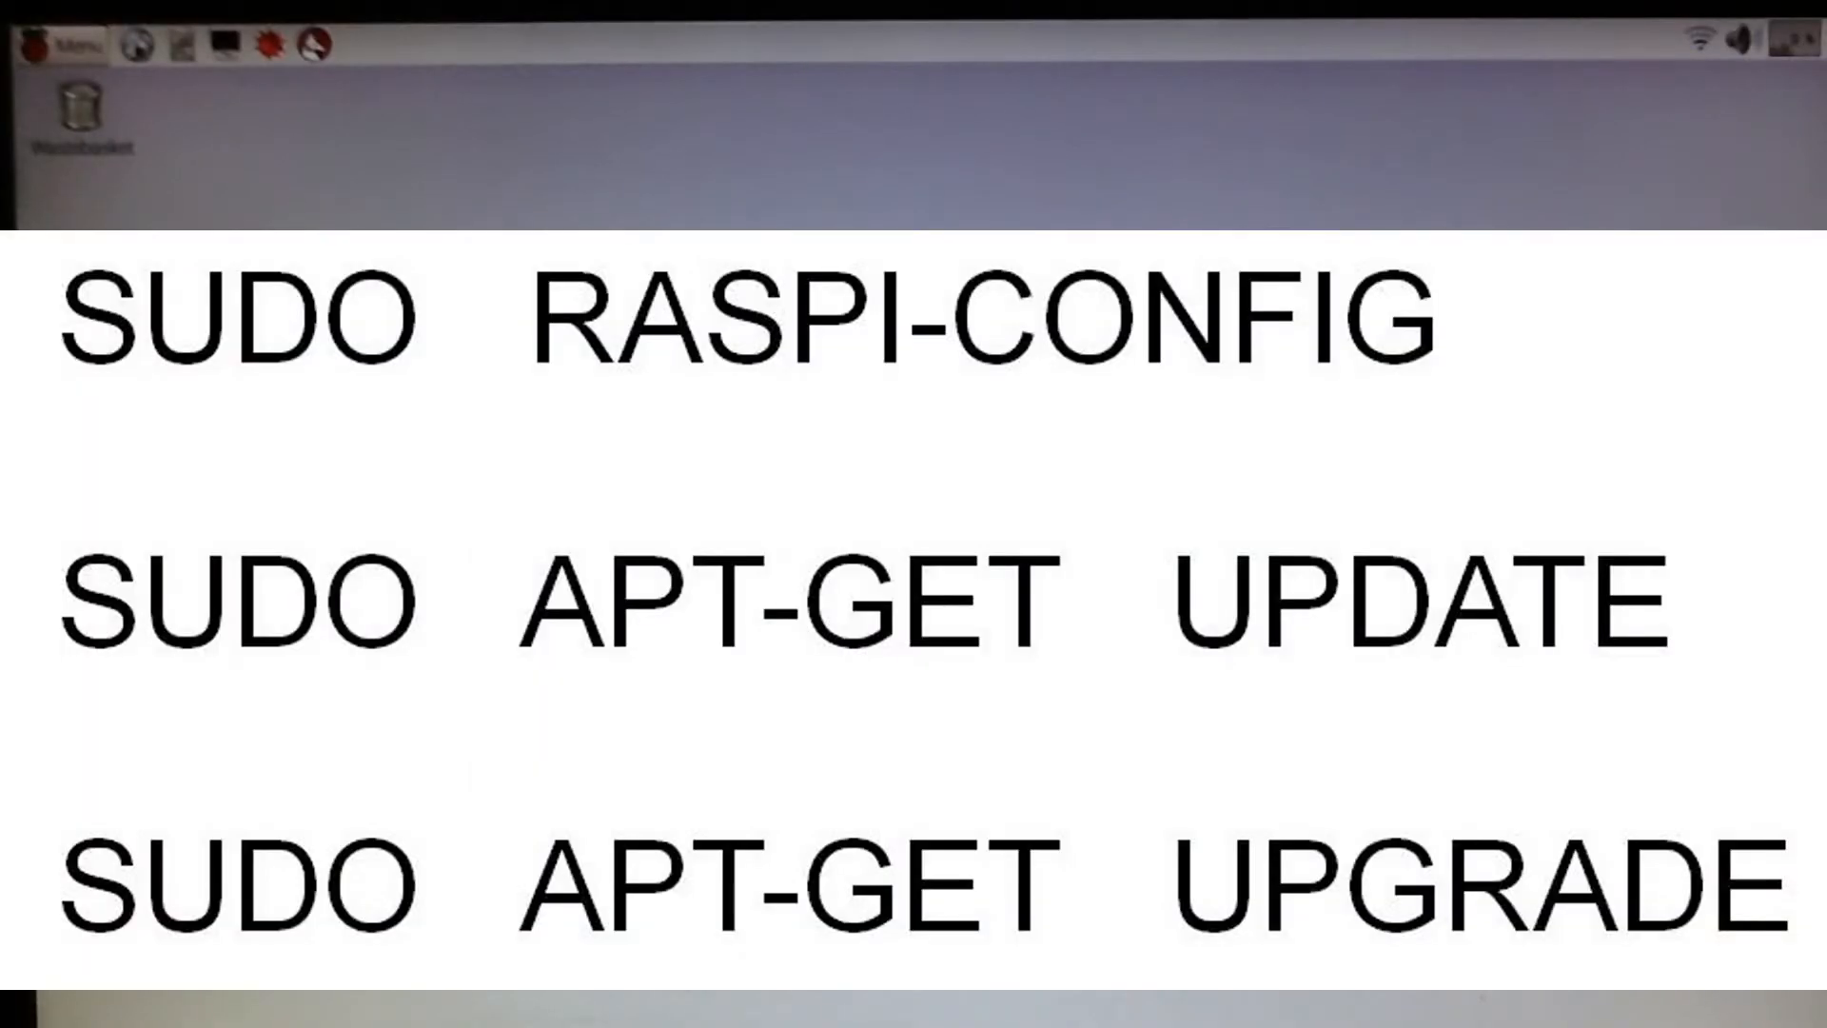
Start an administrator command in a new LXTerminal window with sudo typed at the prompt
left_click(220, 44)
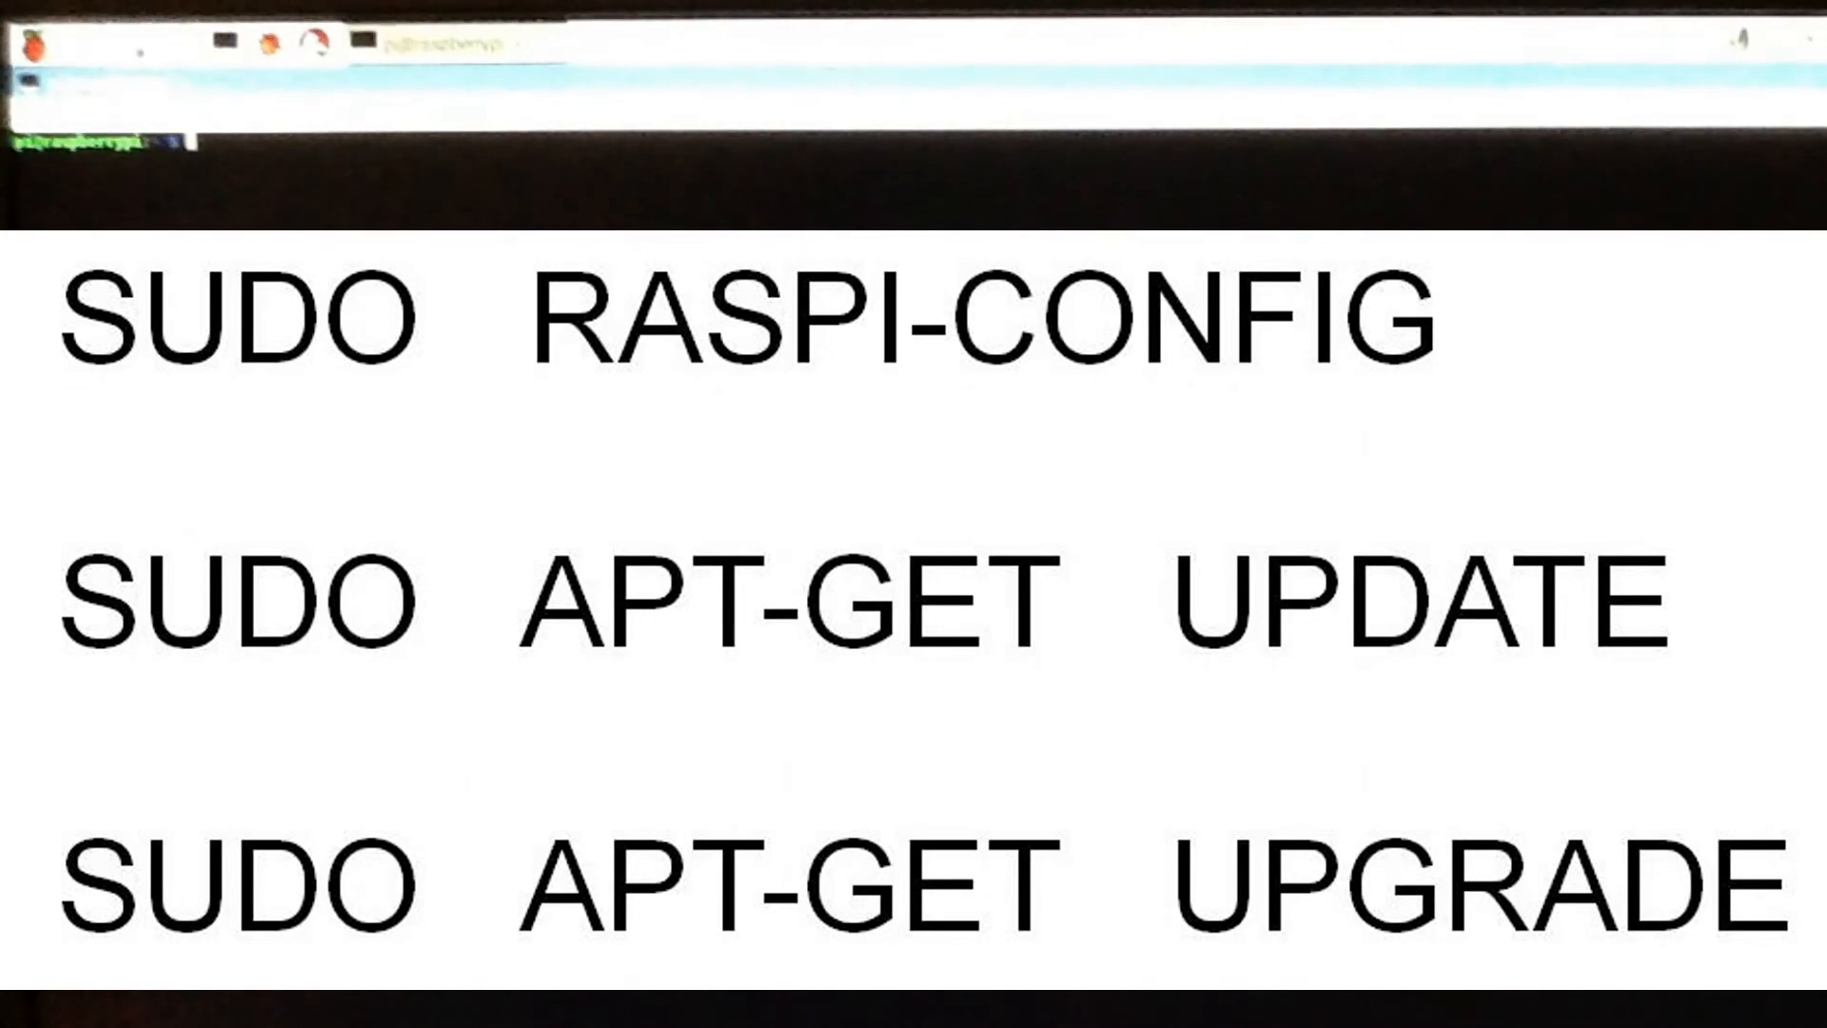
type("sudo")
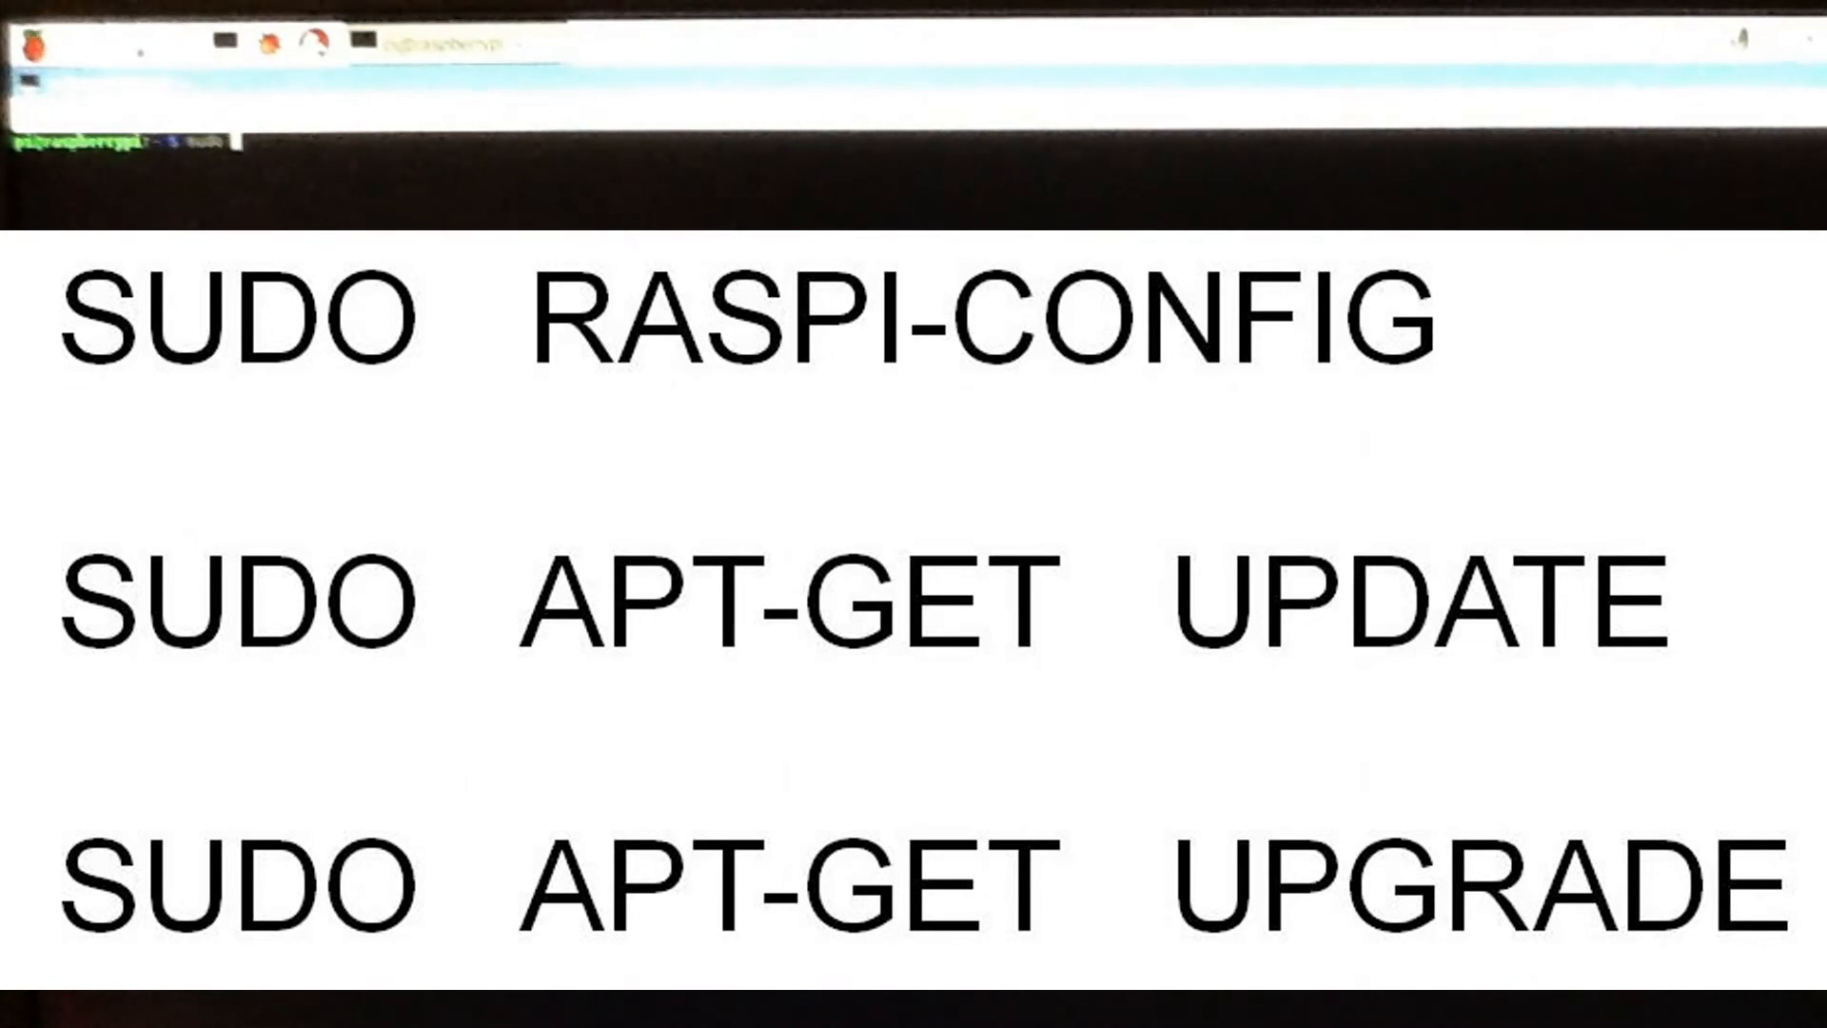